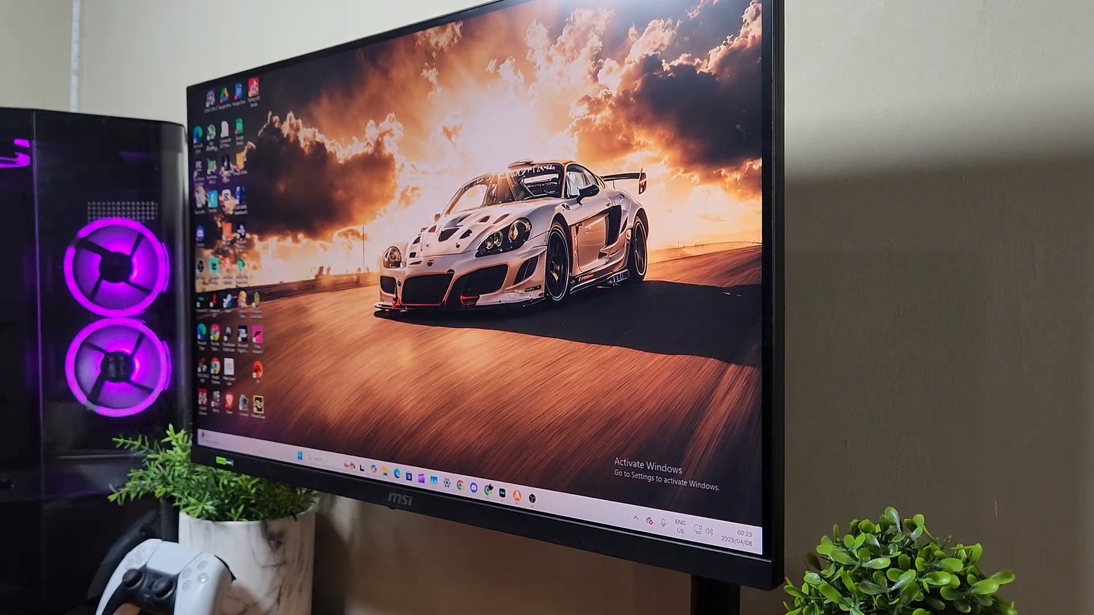
Step: Bring up the Windows search panel listing recent apps to launch the NVIDIA App
left_click(332, 602)
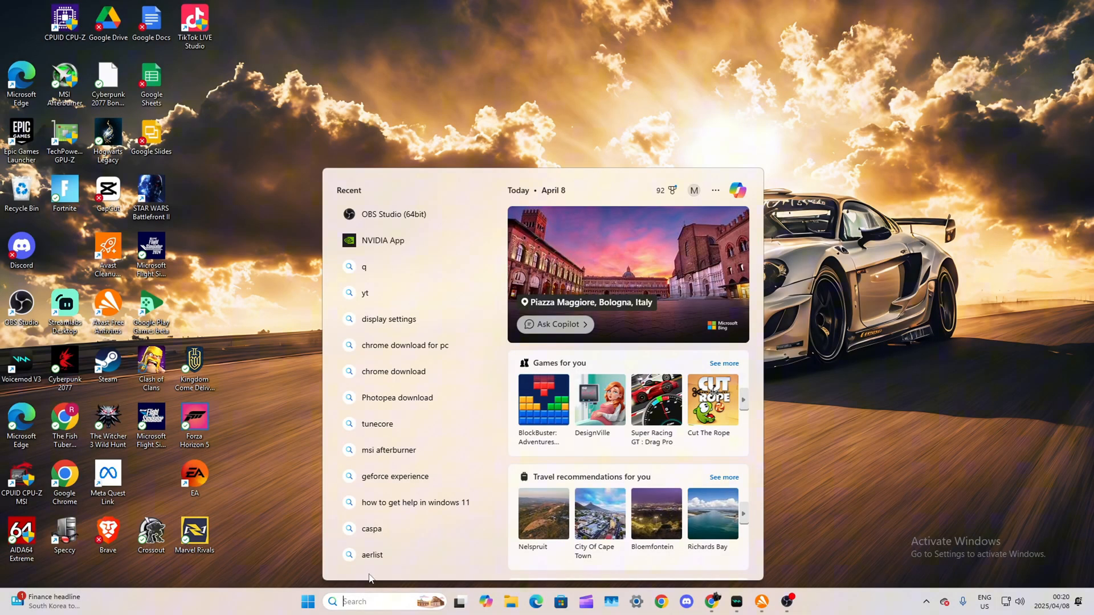
mouse_move(408, 259)
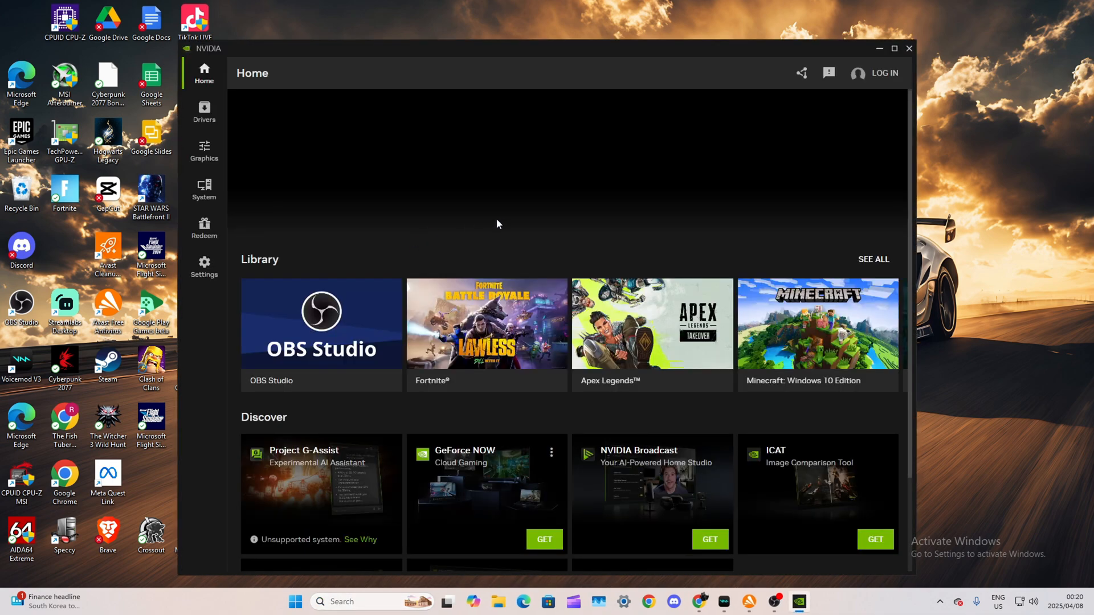
Step: Confirm the Game Ready driver is up to date, then switch to the System displays page
left_click(204, 111)
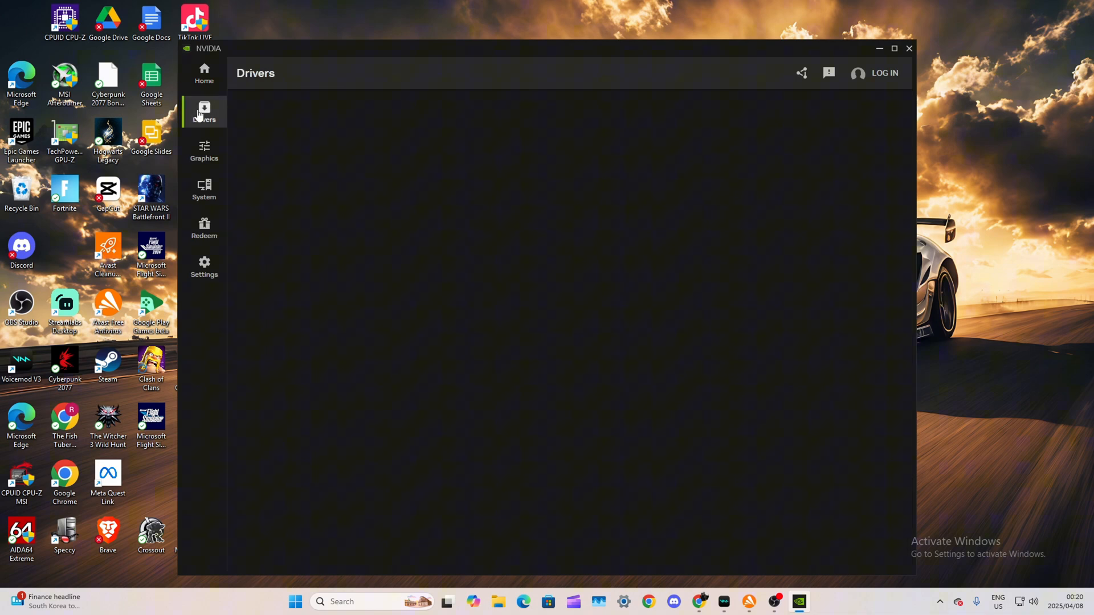
left_click(204, 112)
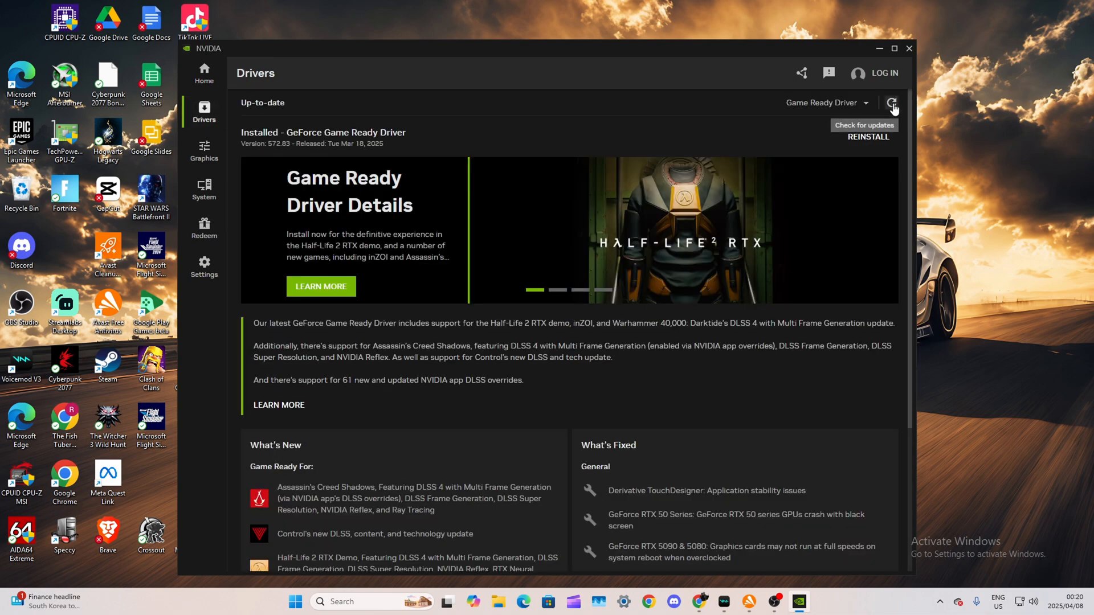
mouse_move(749, 125)
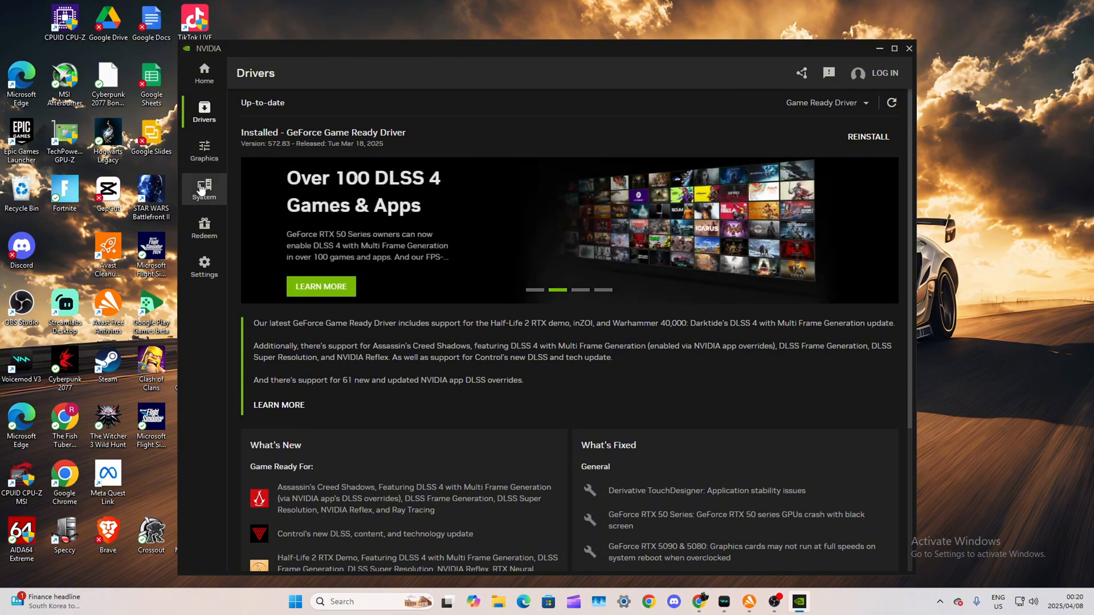
left_click(204, 191)
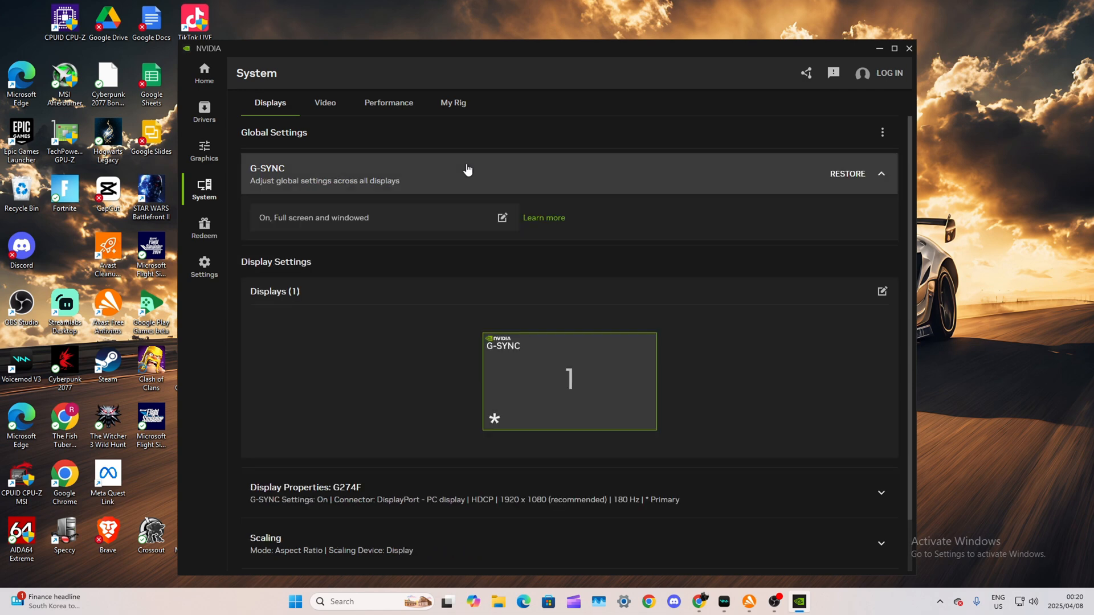
left_click(501, 218)
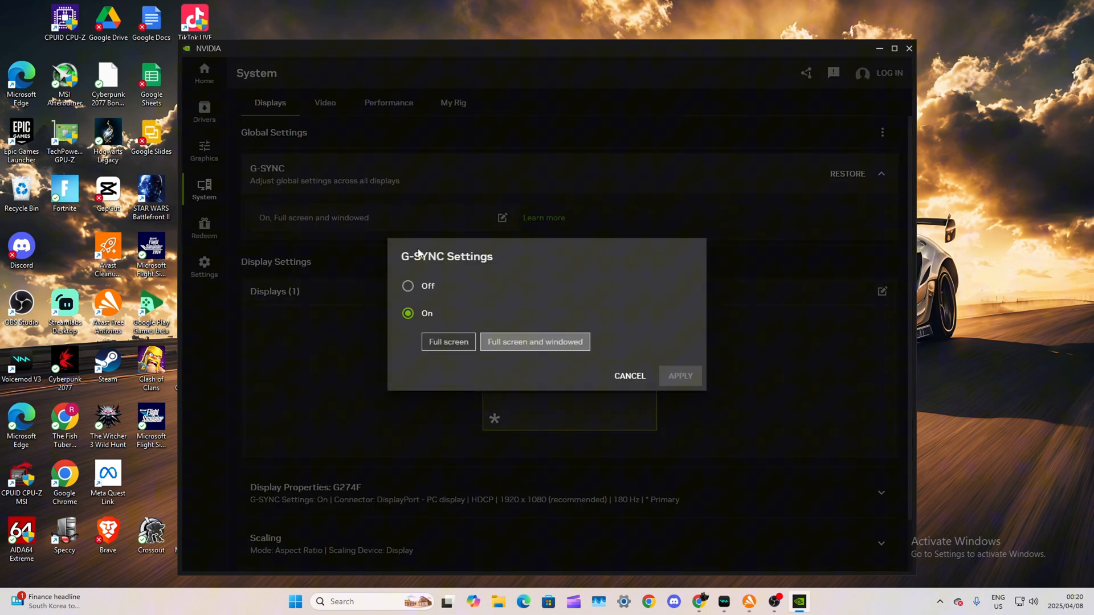
mouse_move(617, 359)
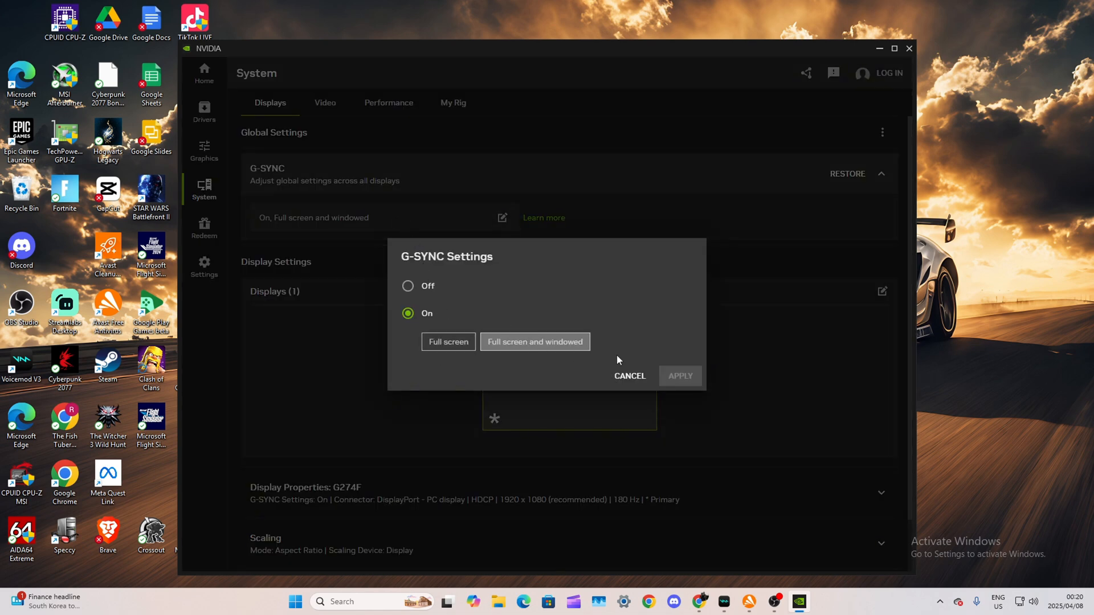
left_click(679, 376)
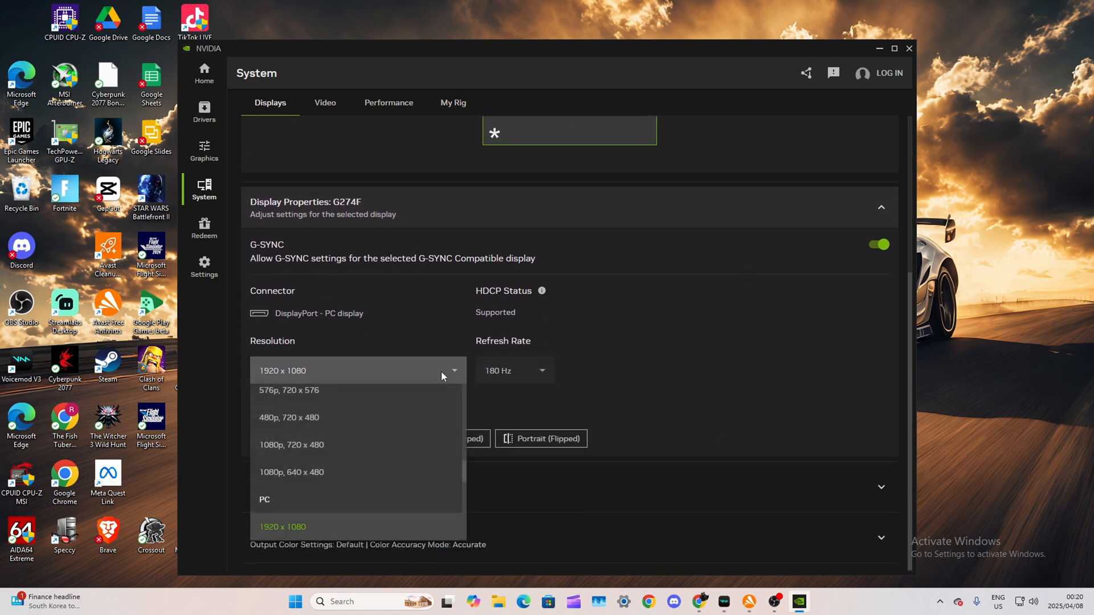
Step: Keep the G274F display at 1920 x 1080 with a 180 Hz refresh rate
scroll("down", 3)
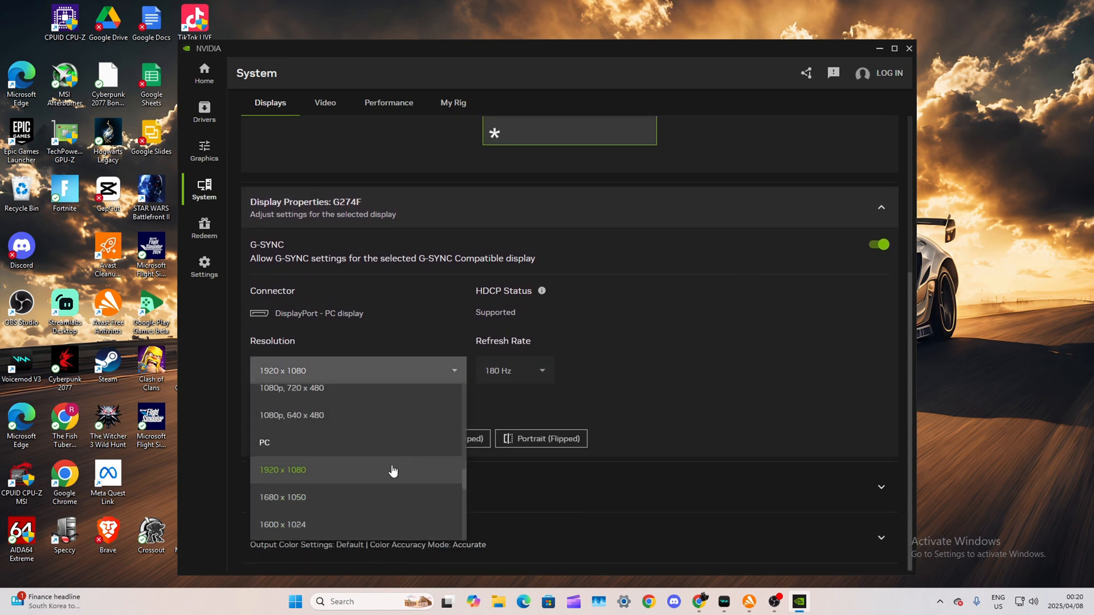
left_click(540, 371)
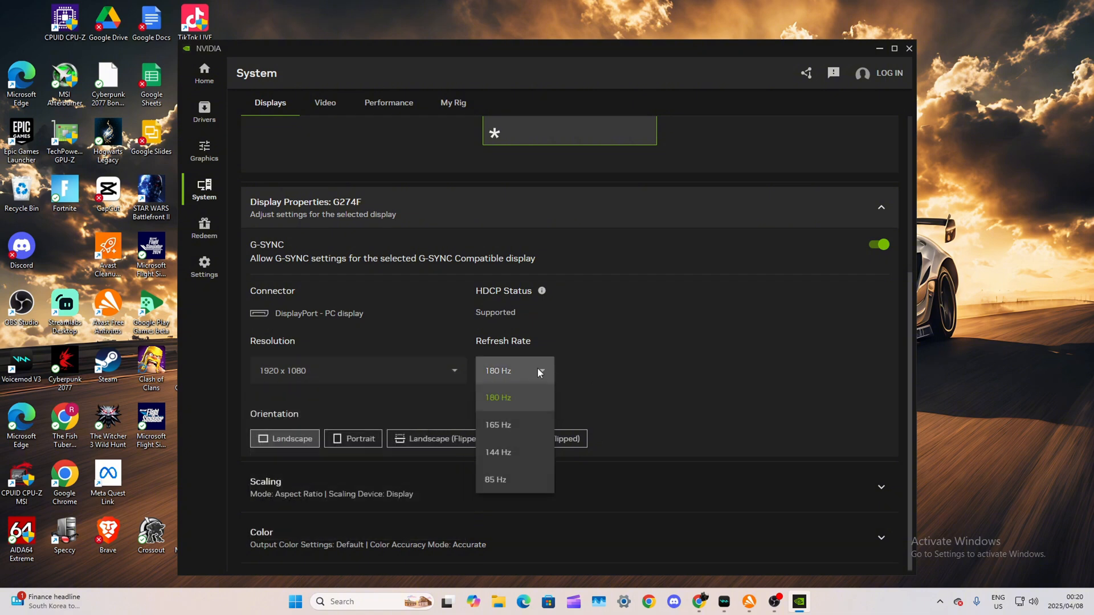
left_click(498, 396)
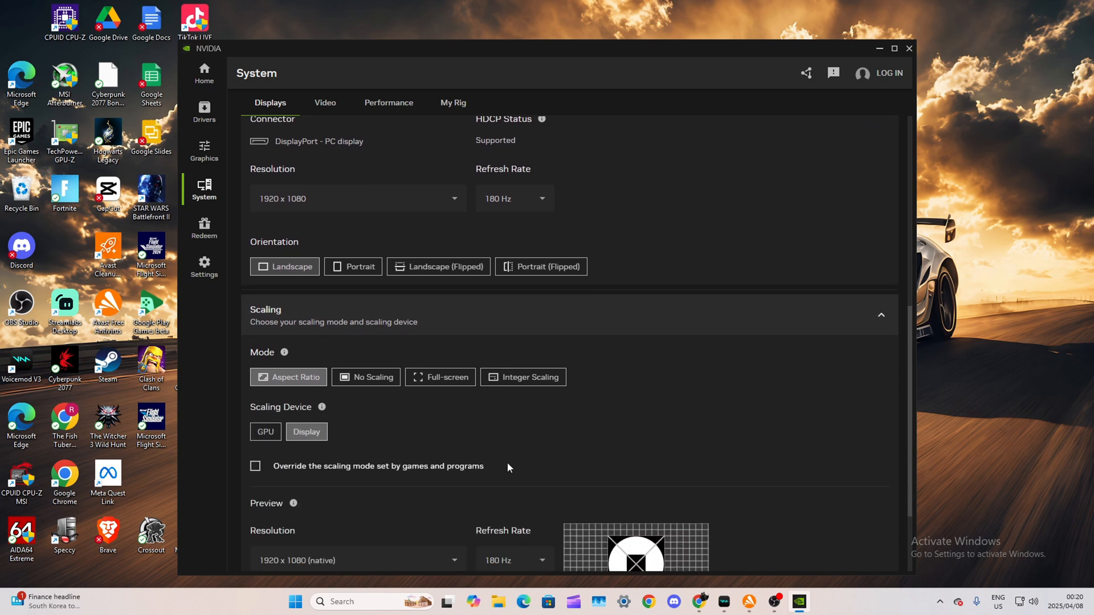
Step: Review the Scaling settings and close the NVIDIA App back to the desktop
scroll("down", 3)
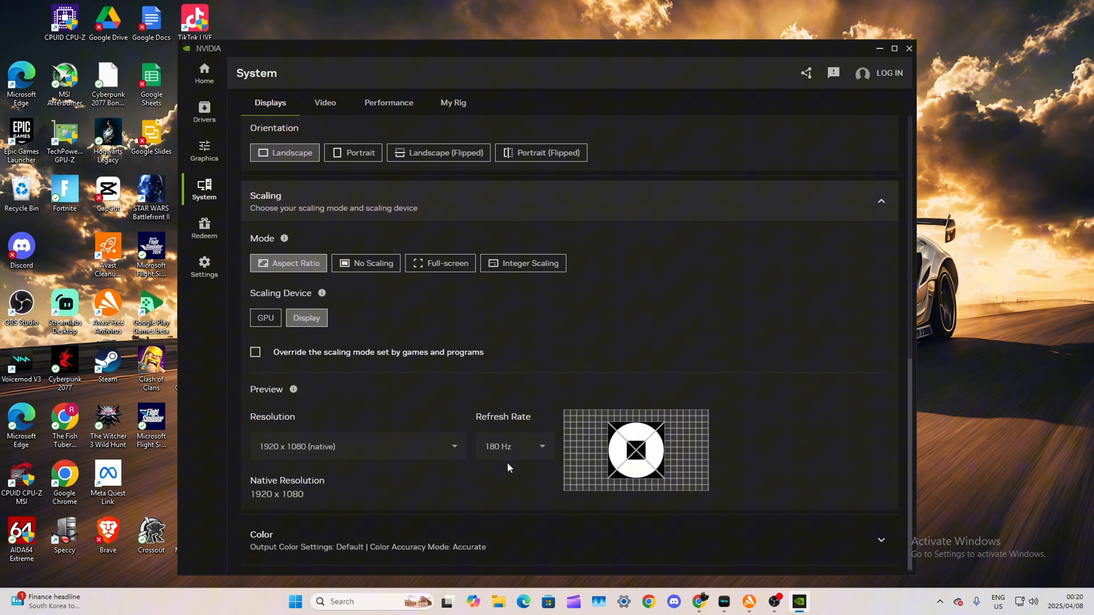
scroll("up", 3)
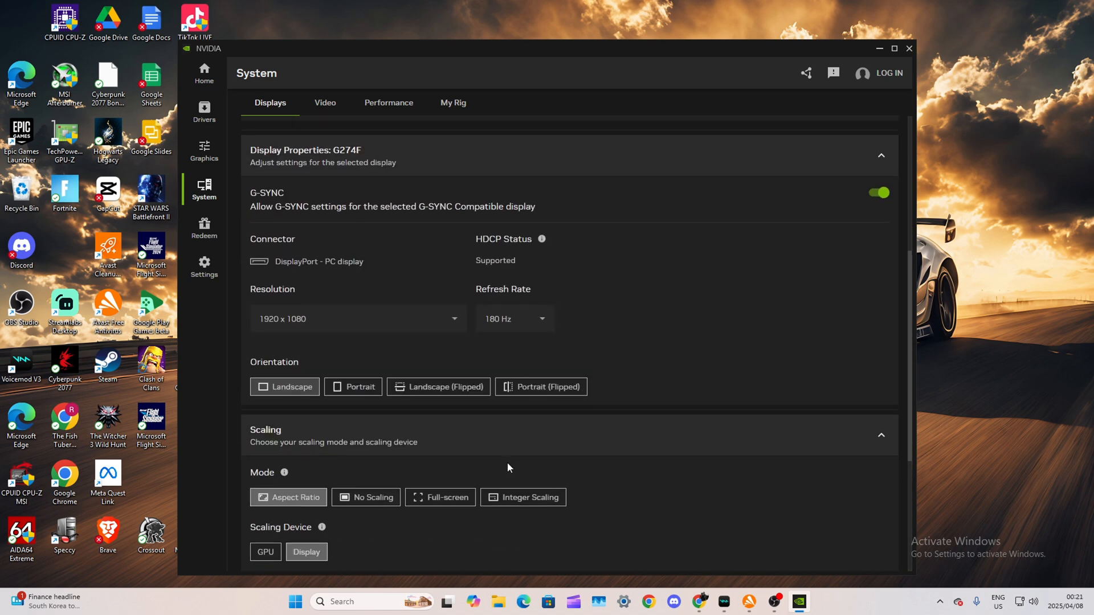
scroll("up", 3)
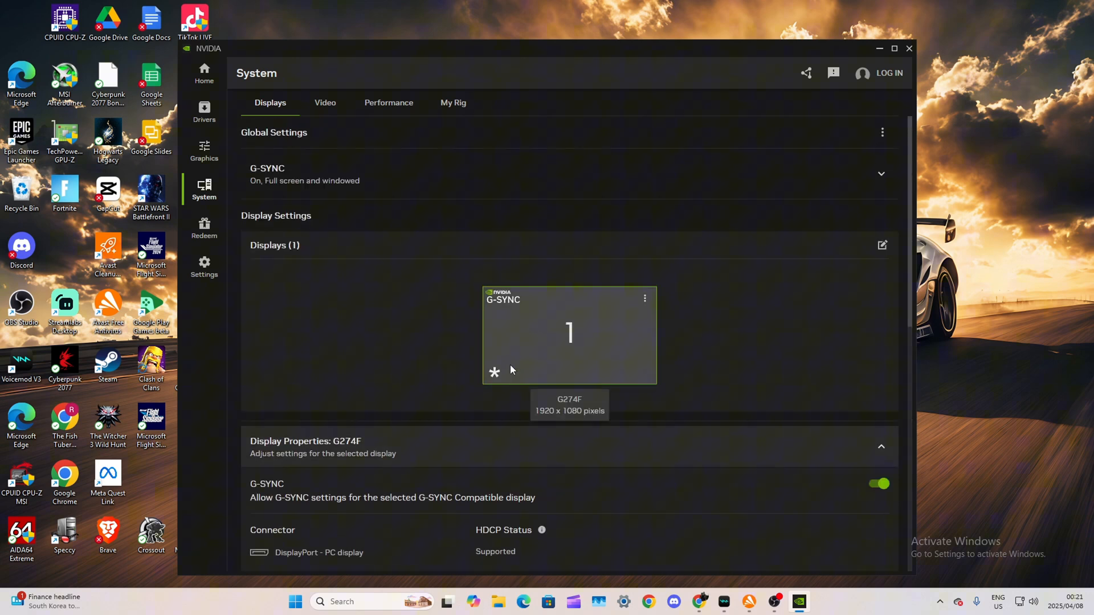
left_click(878, 48)
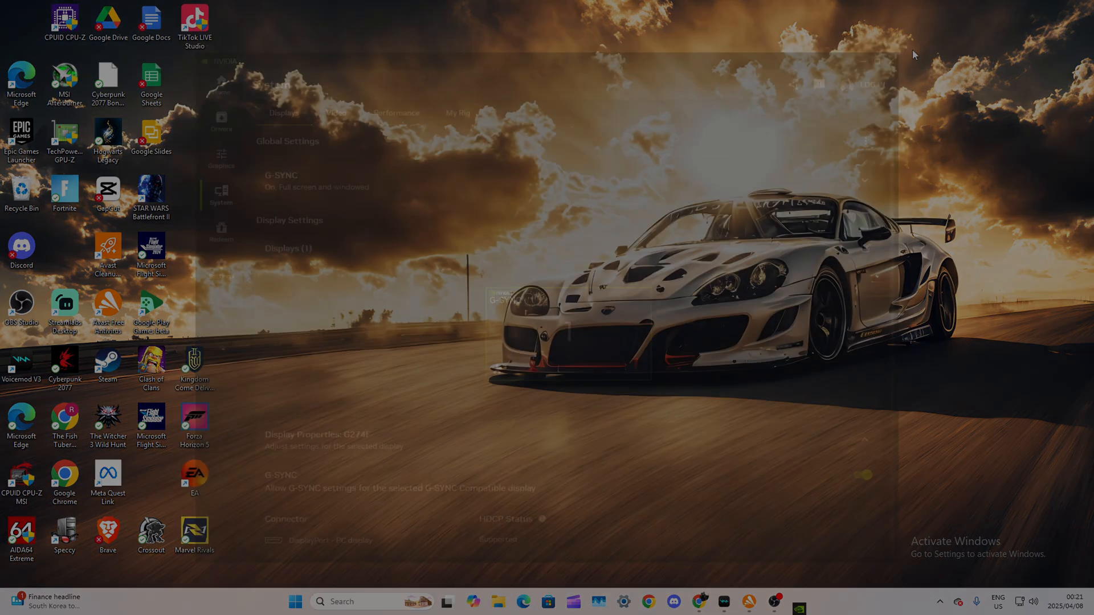